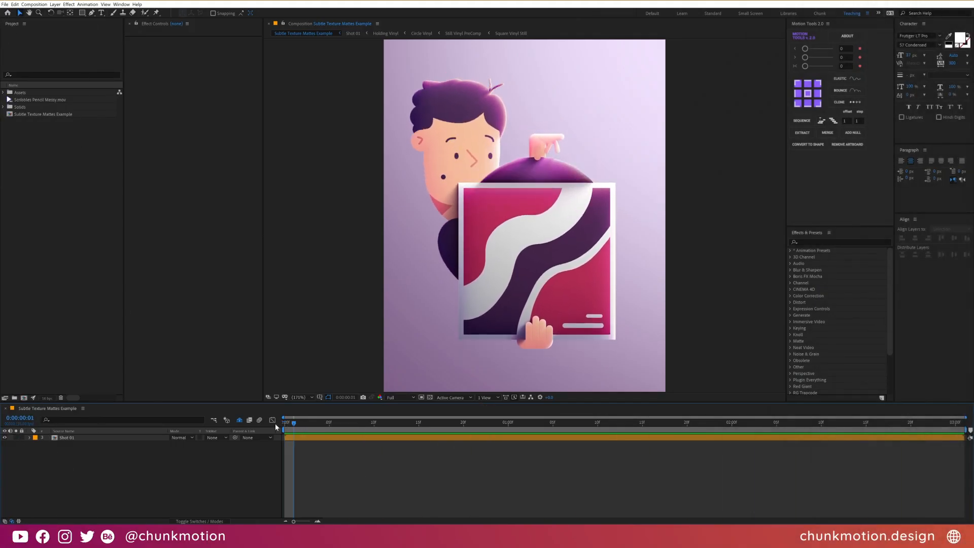
Select the Shot 01 layer, duplicate it, and add Fast Box Blur to the copy.
click(66, 437)
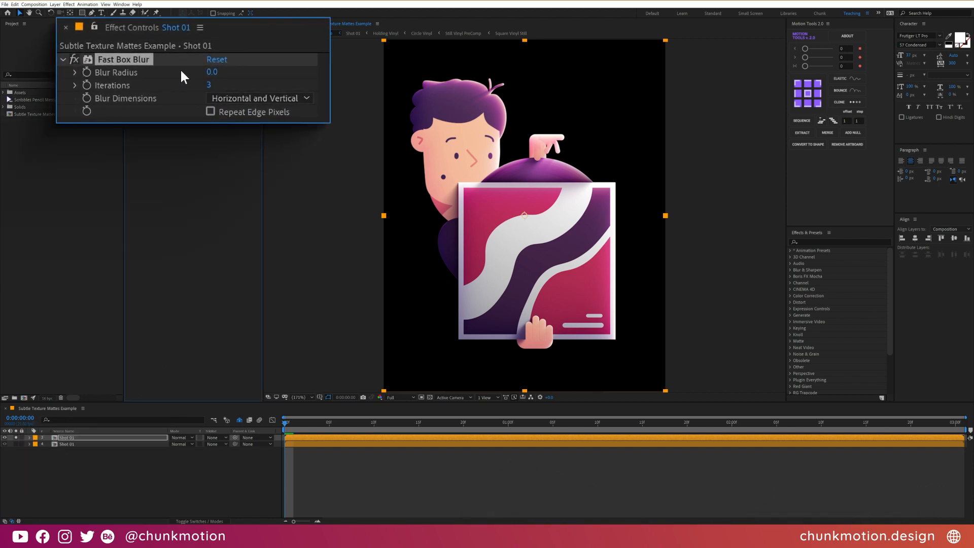
Set Fast Box Blur's Blur Radius to 80 on the duplicated Shot 01 layer.
double_click(212, 72)
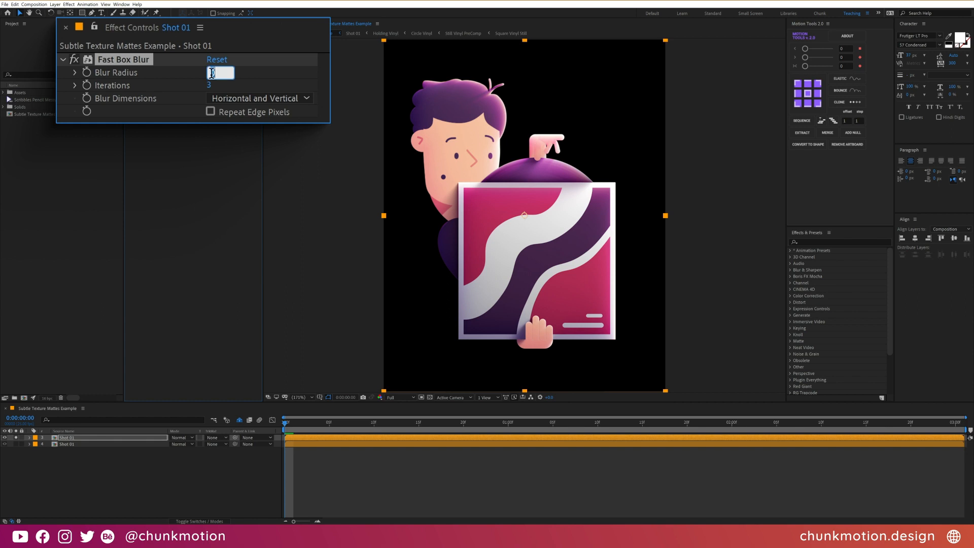
text(80.0)
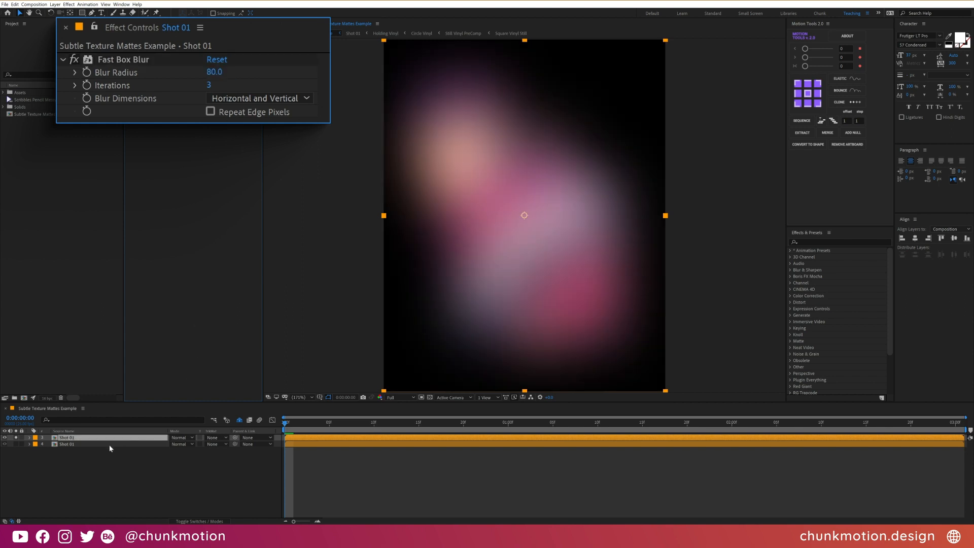
text(i)
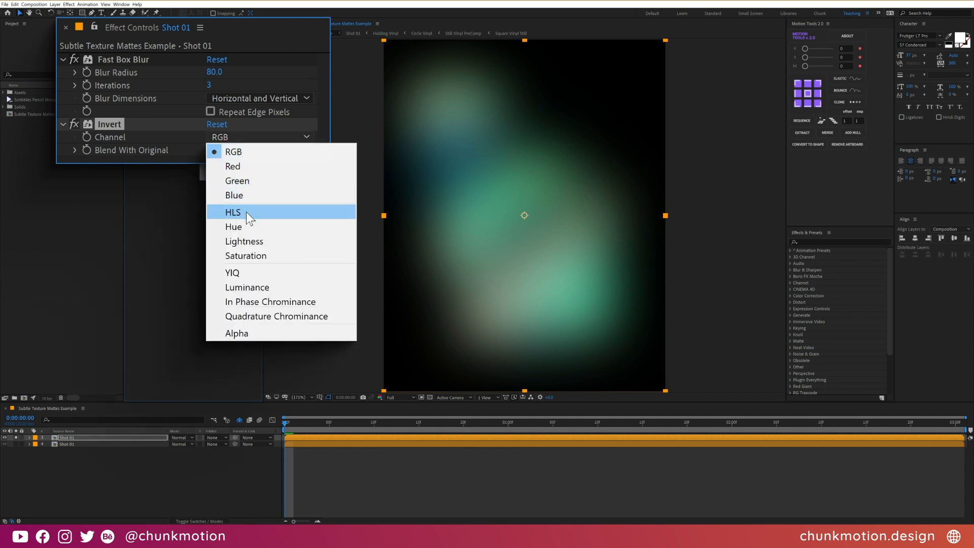
mouse_move(261, 333)
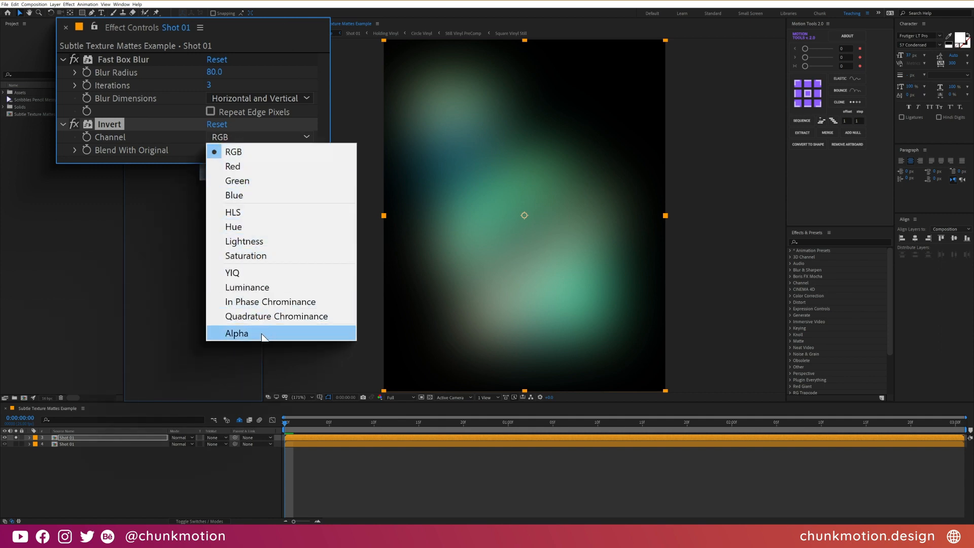
Set the Invert effect's Channel to Alpha on the blurred copy.
click(237, 333)
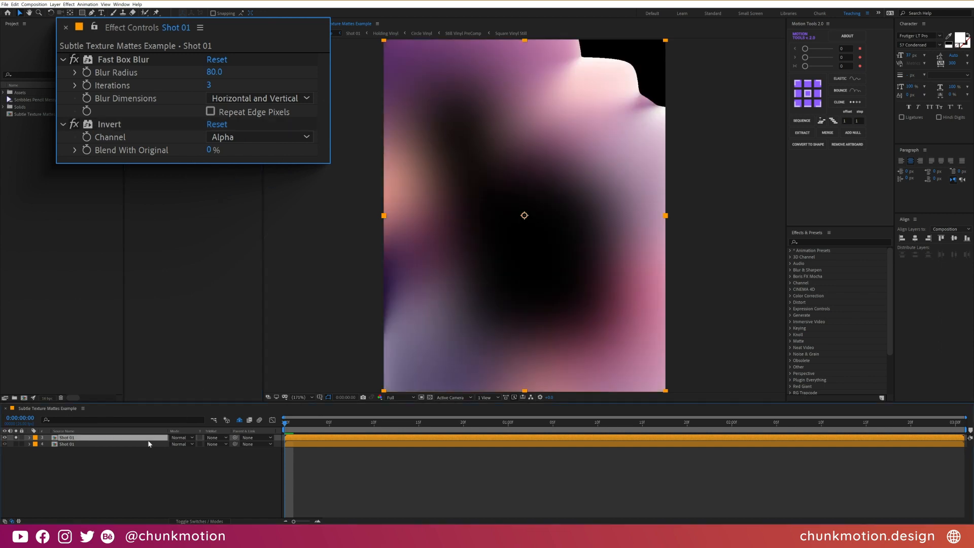
text(set)
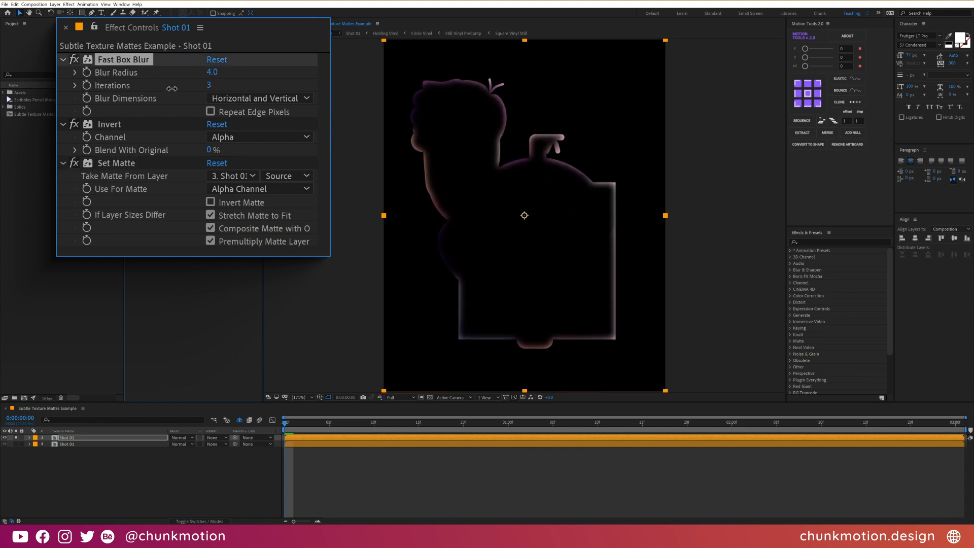
Matte the inverted copy to 3. Shot 01 and scrub Blur Radius to 4.
drag(214, 71, 214, 71)
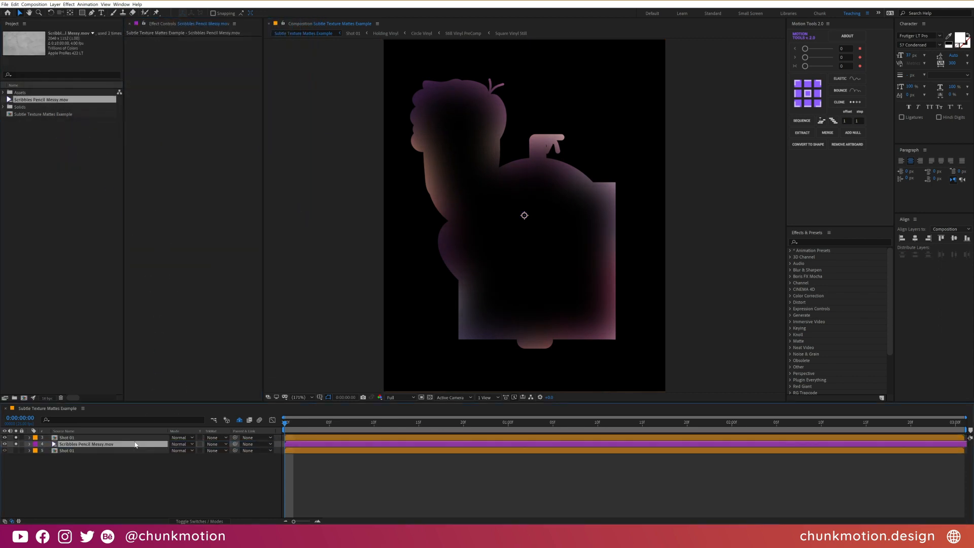
Set the Scribbles Pencil Messy clip's Track Matte to Alpha Matte "Shot 01".
click(213, 443)
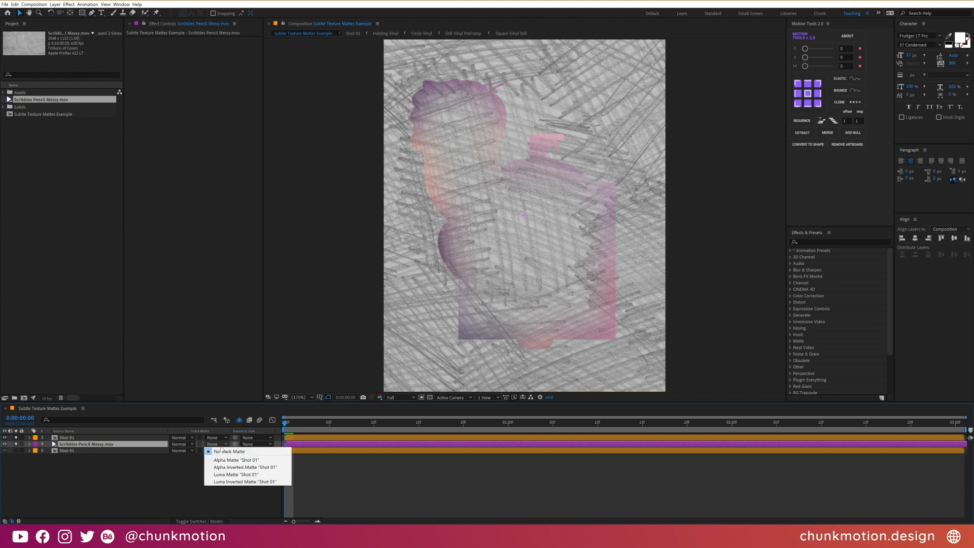
click(238, 460)
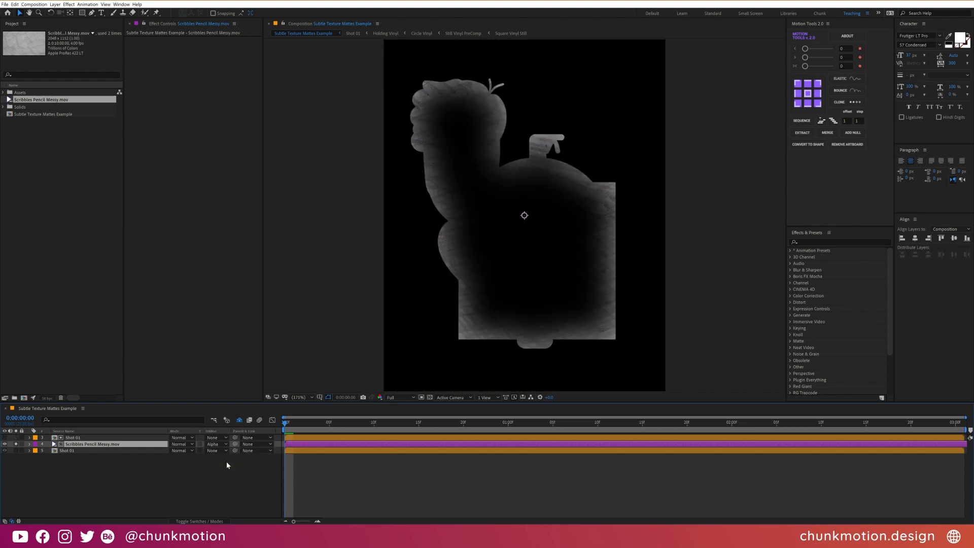